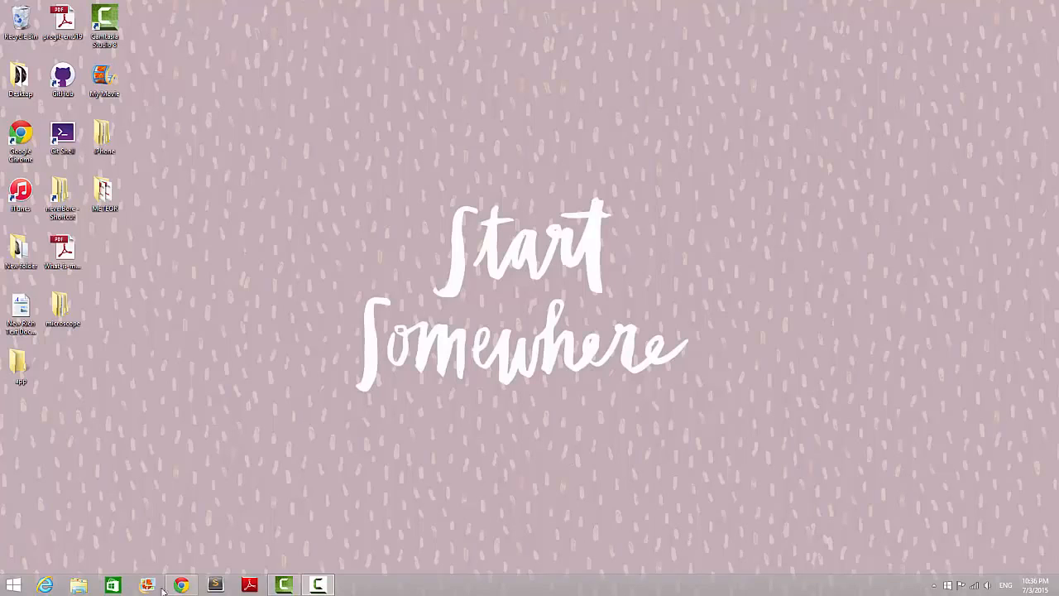
pyautogui.click(181, 586)
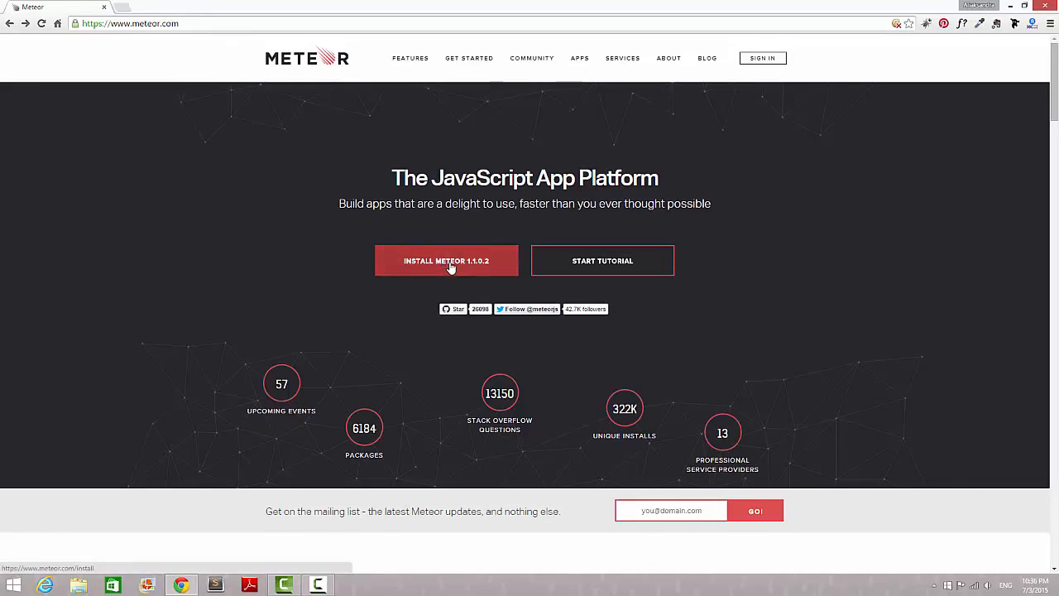
# Download InstallMeteor.exe from the 'Install Meteor' page and show its download options.
pyautogui.click(447, 262)
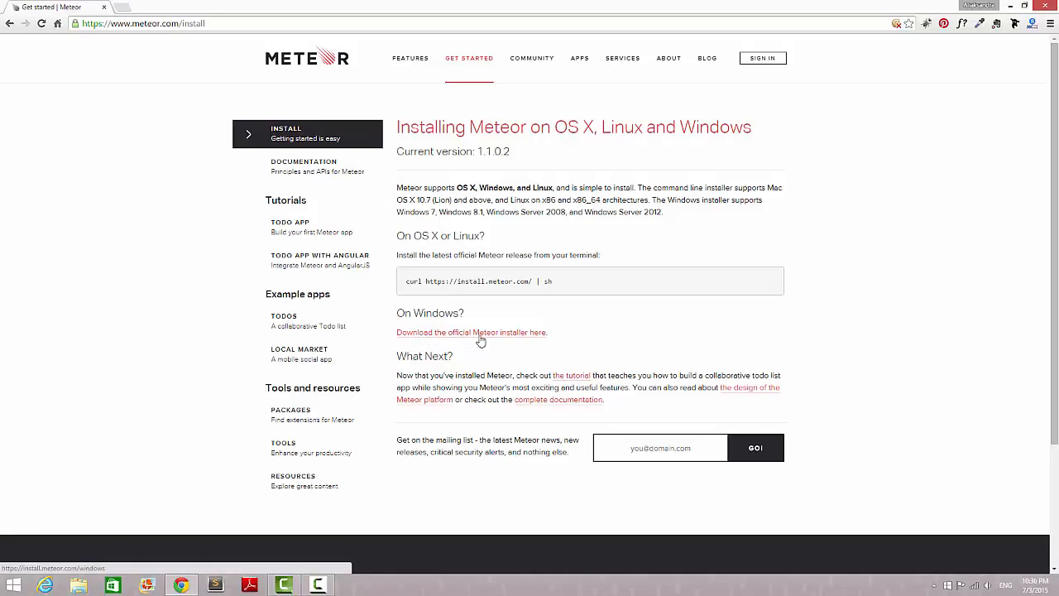
pyautogui.click(470, 331)
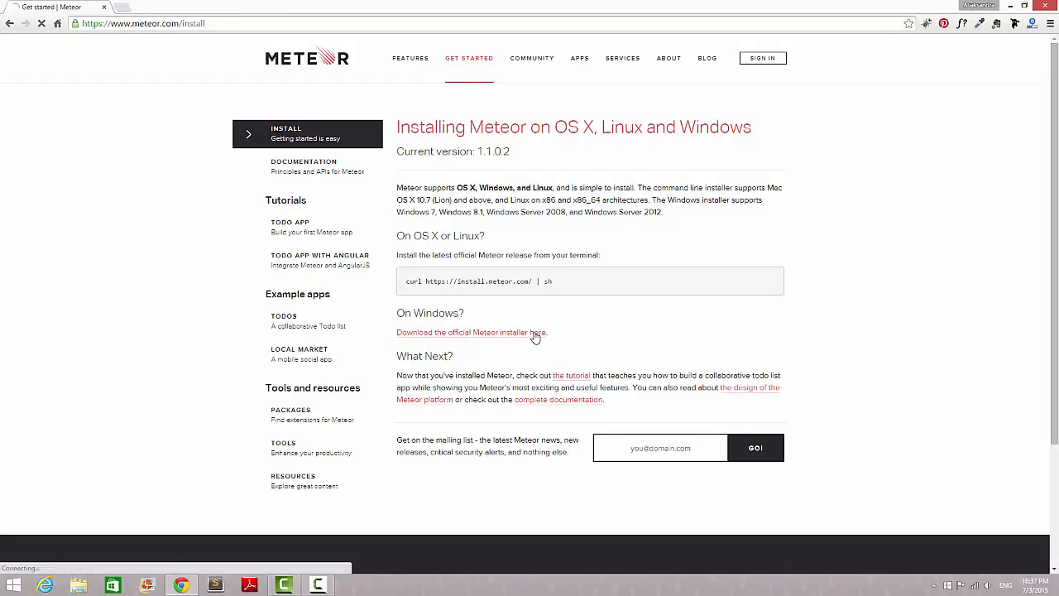
pyautogui.click(470, 331)
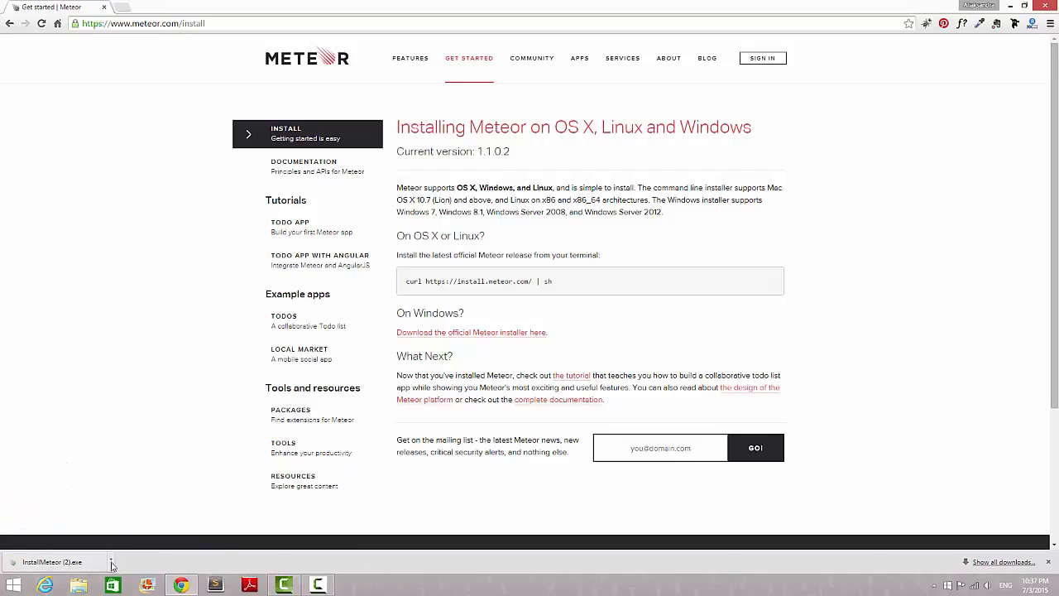
pyautogui.click(111, 563)
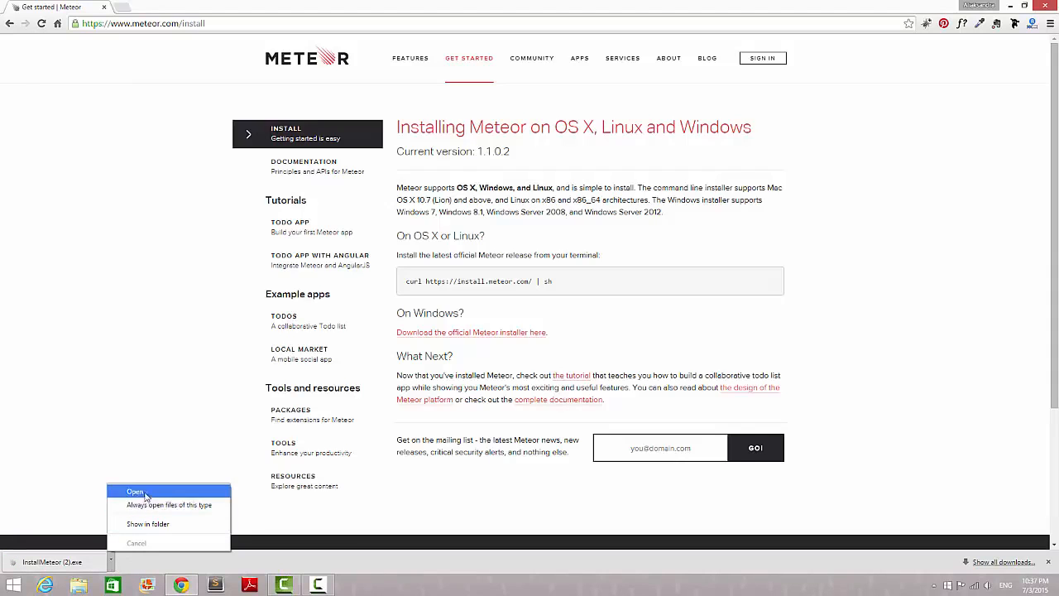
# Run InstallMeteor.exe and let it download Meteor until the developer account prompt appears.
pyautogui.click(134, 492)
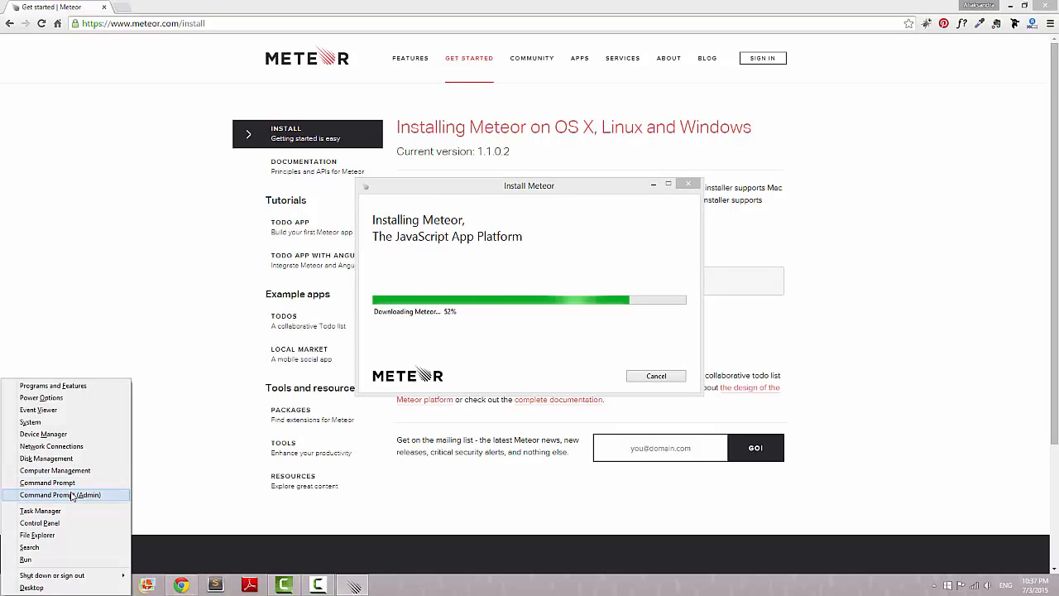
pyautogui.click(60, 493)
pyautogui.write('c')
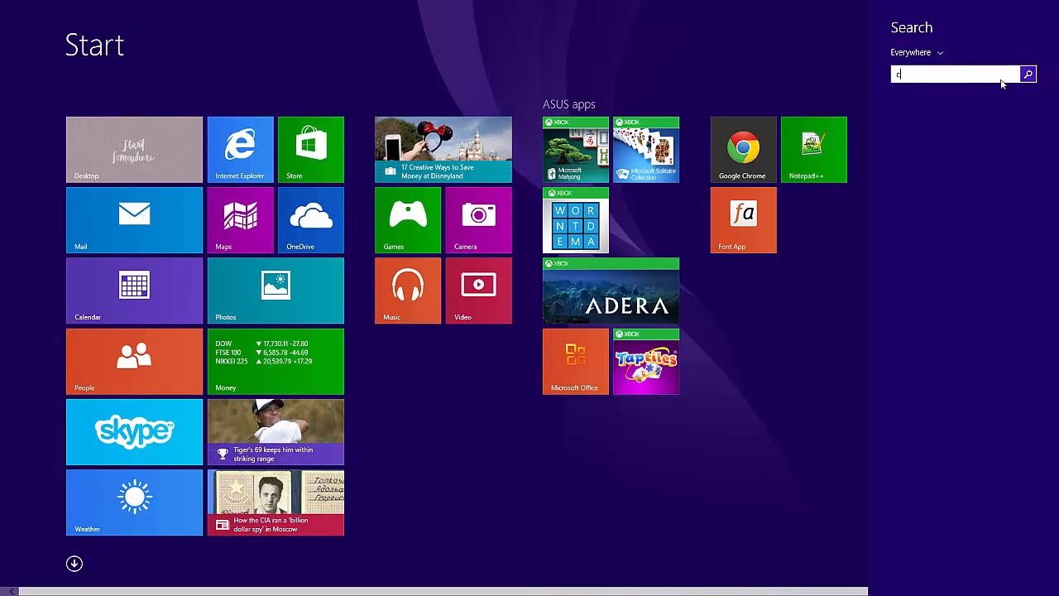
pyautogui.write('omm')
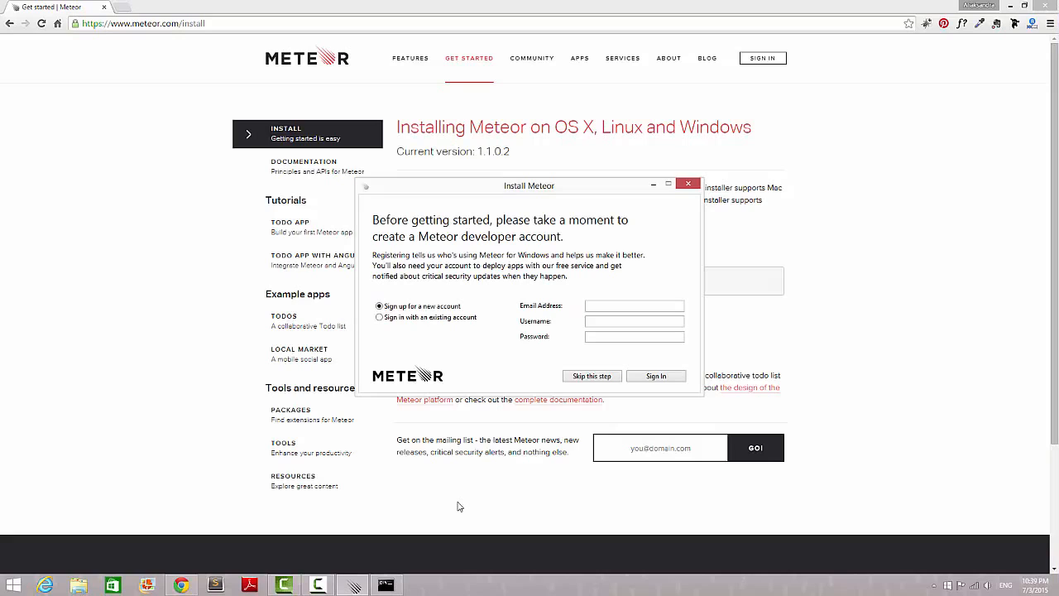
pyautogui.moveTo(427, 335)
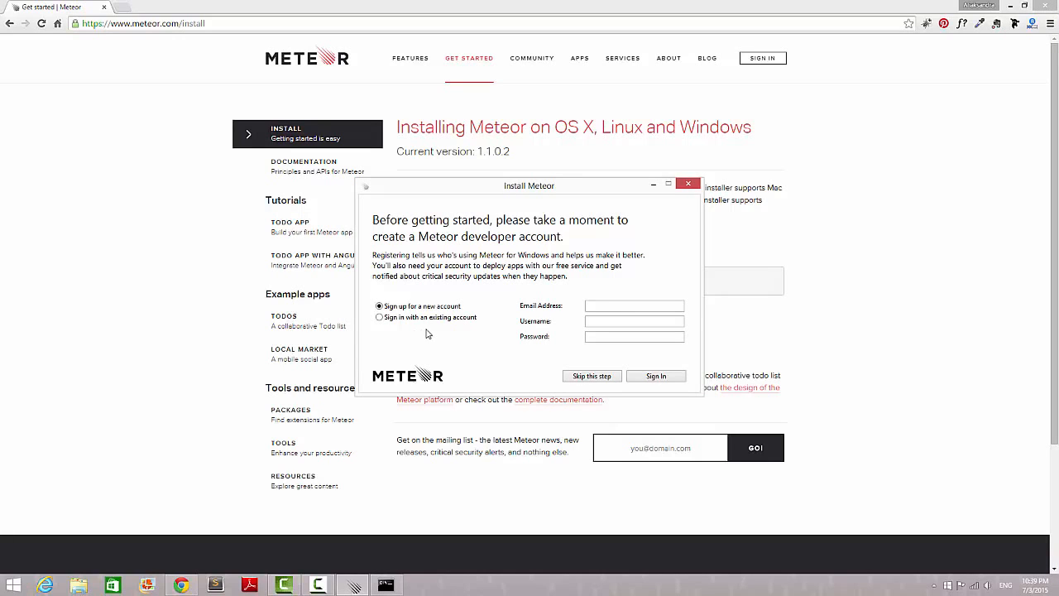
pyautogui.moveTo(533, 182)
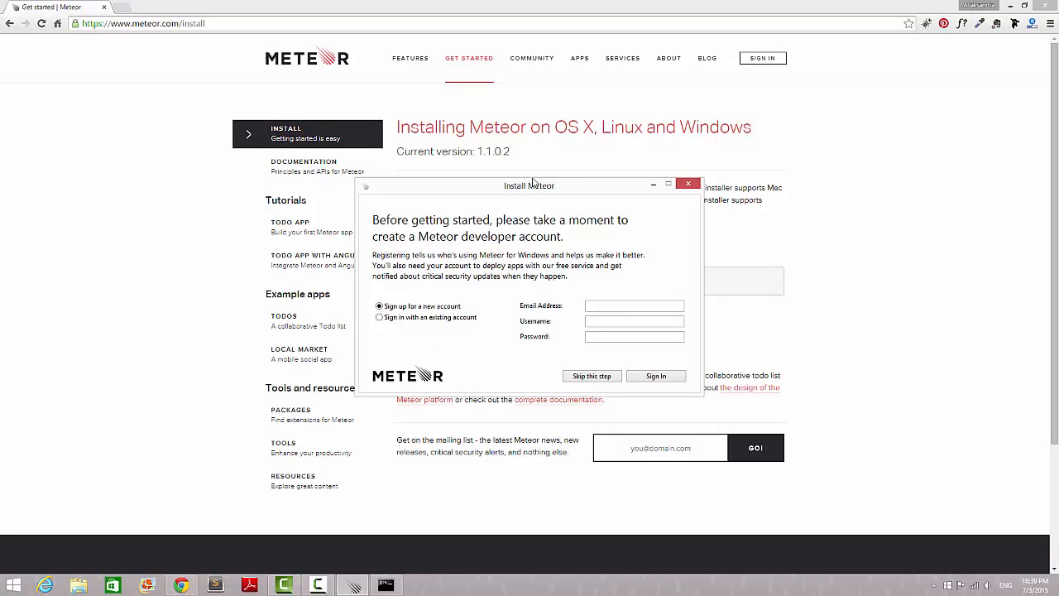
pyautogui.moveTo(396, 311)
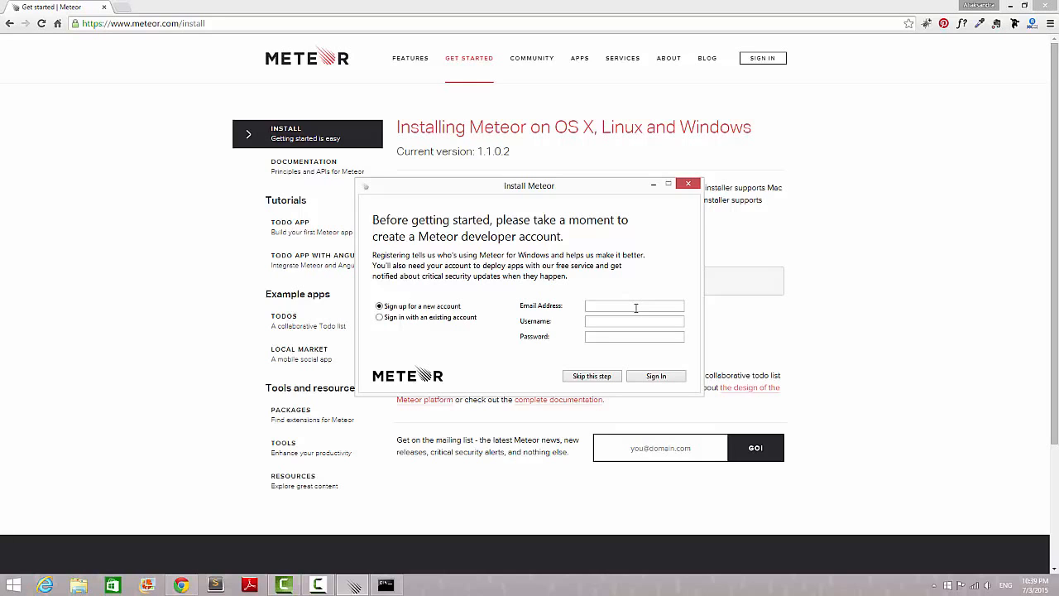
# Skip the developer account step and close the 'Meteor is now installed' installer.
pyautogui.click(634, 306)
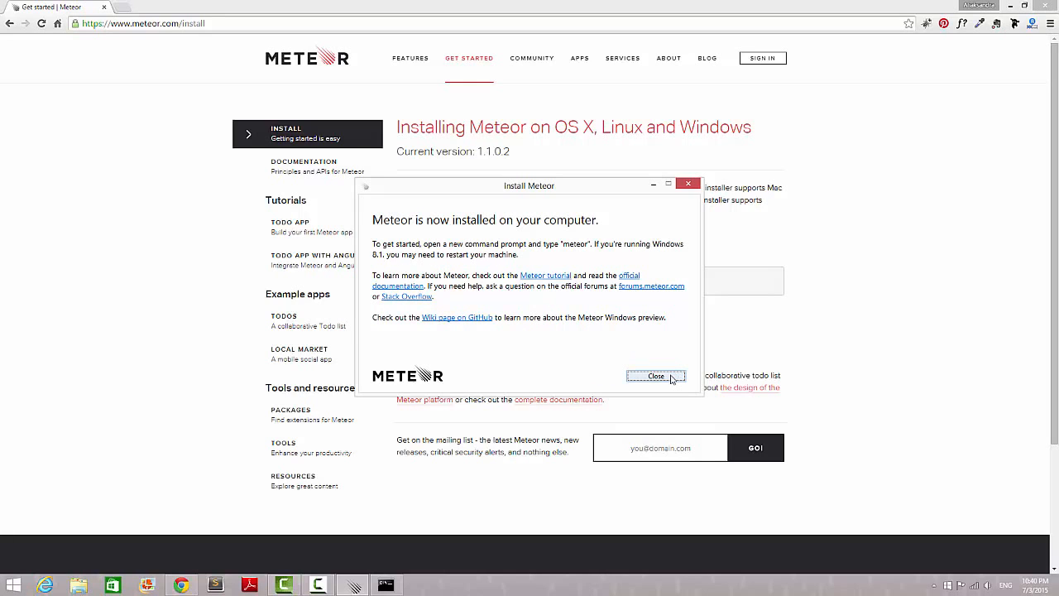
pyautogui.click(655, 377)
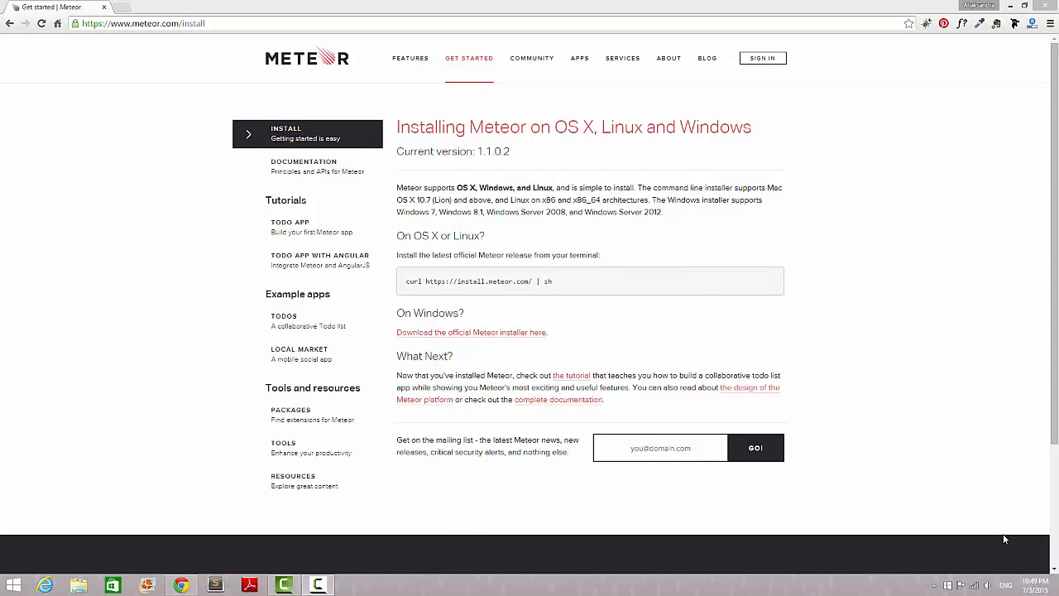
pyautogui.moveTo(311, 568)
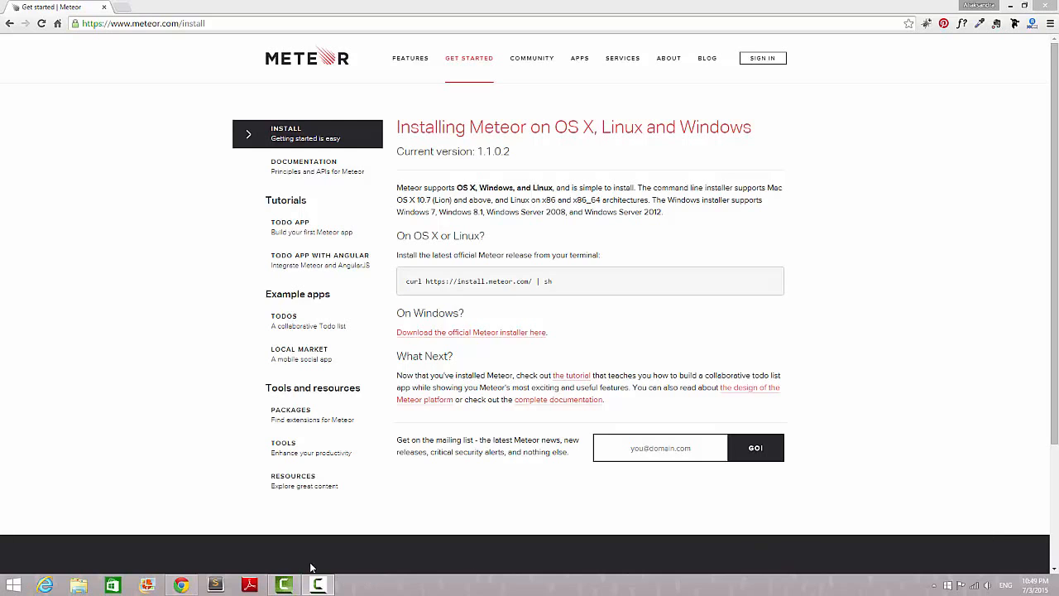
# Open a Command Prompt window from the Start button's right-click menu.
pyautogui.rightClick(13, 586)
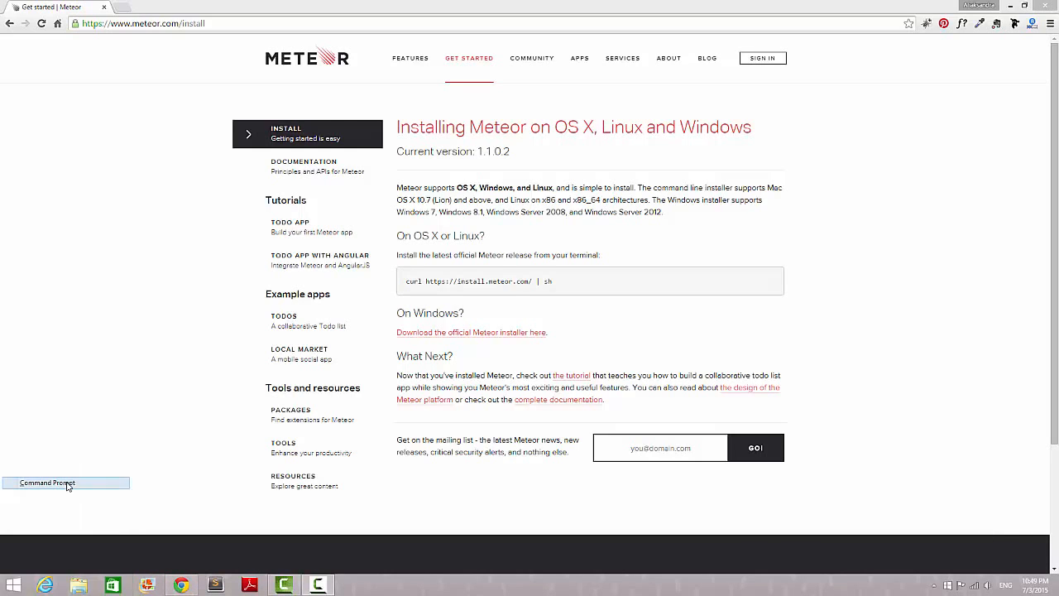
pyautogui.click(66, 483)
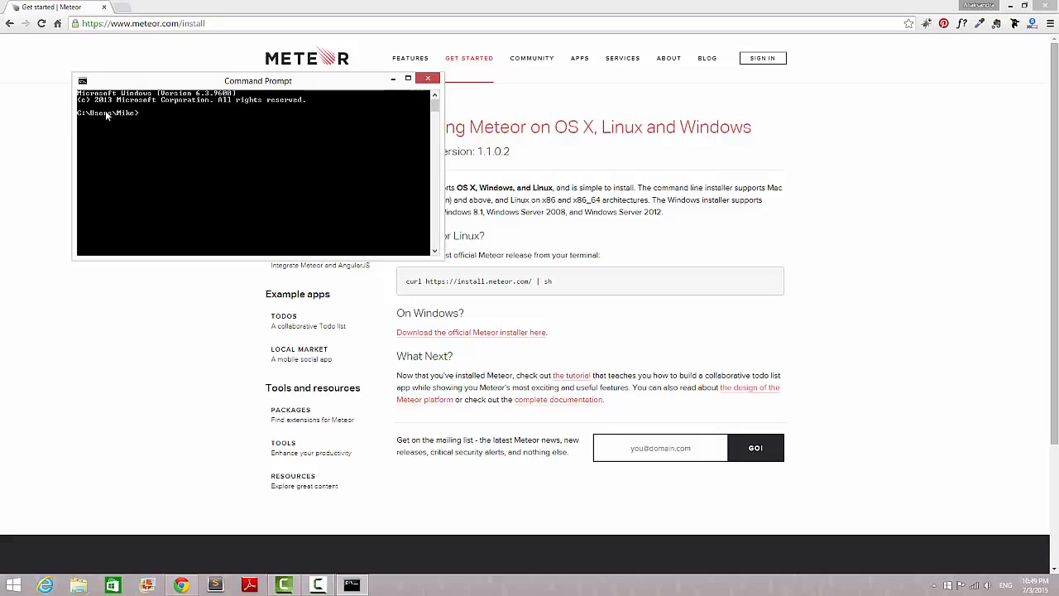
pyautogui.moveTo(141, 116)
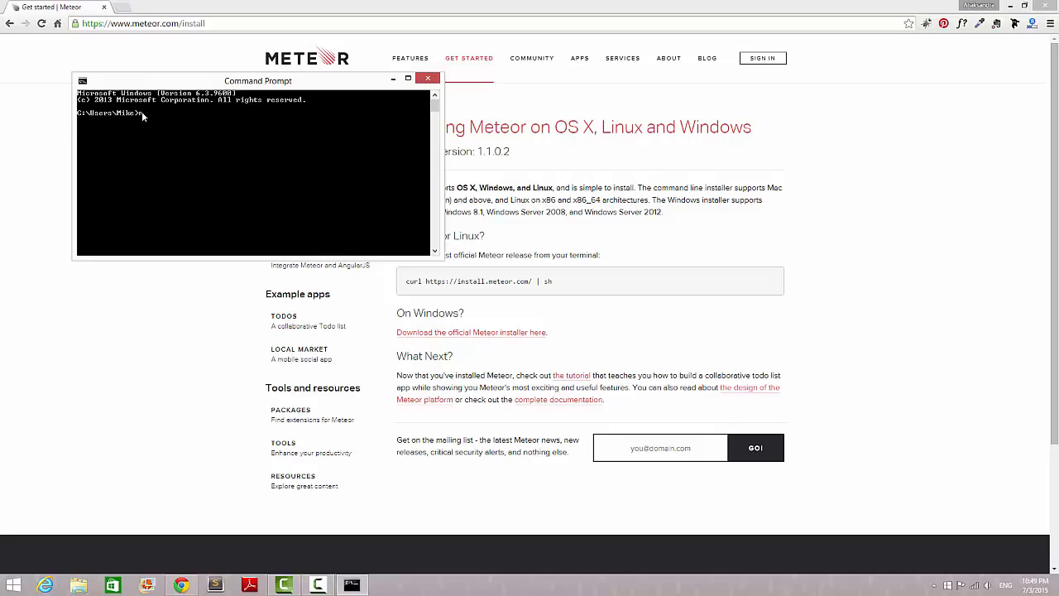
# Run 'meteor create myapp' and change directory into the new myapp folder.
pyautogui.write('meteor create')
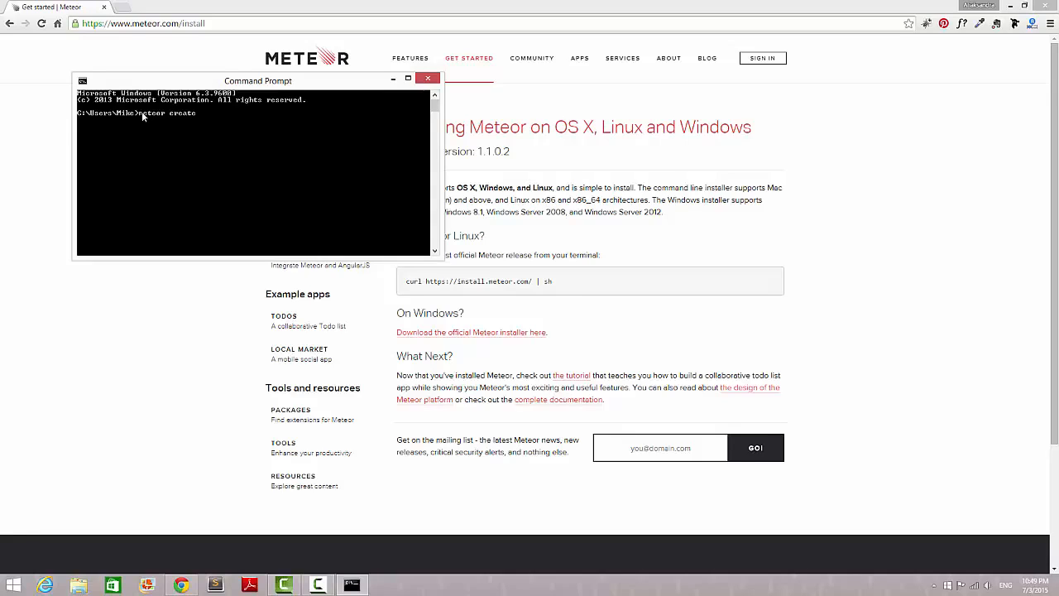
pyautogui.write('first')
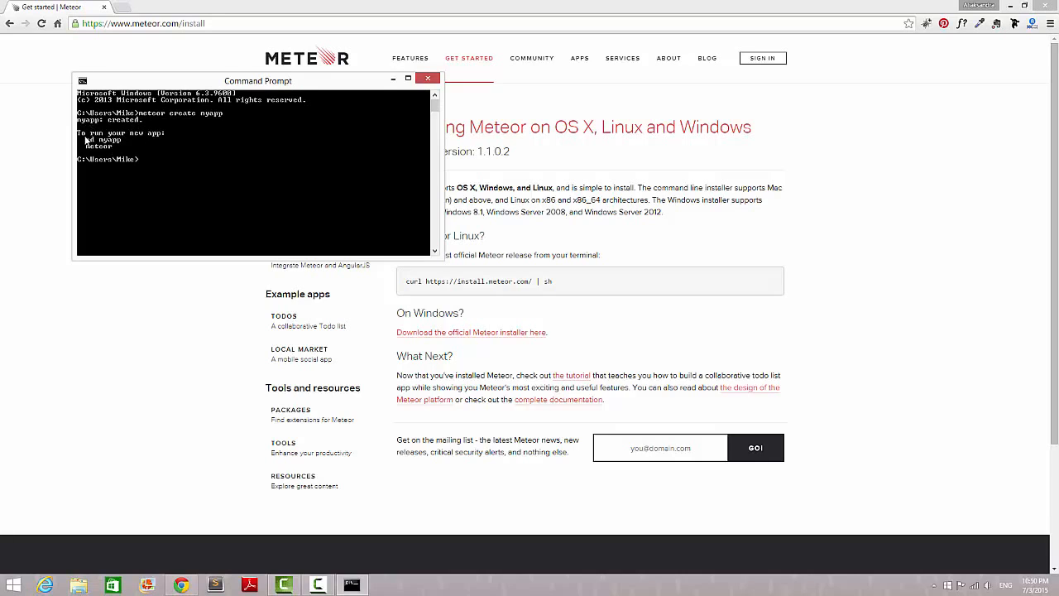
pyautogui.moveTo(126, 144)
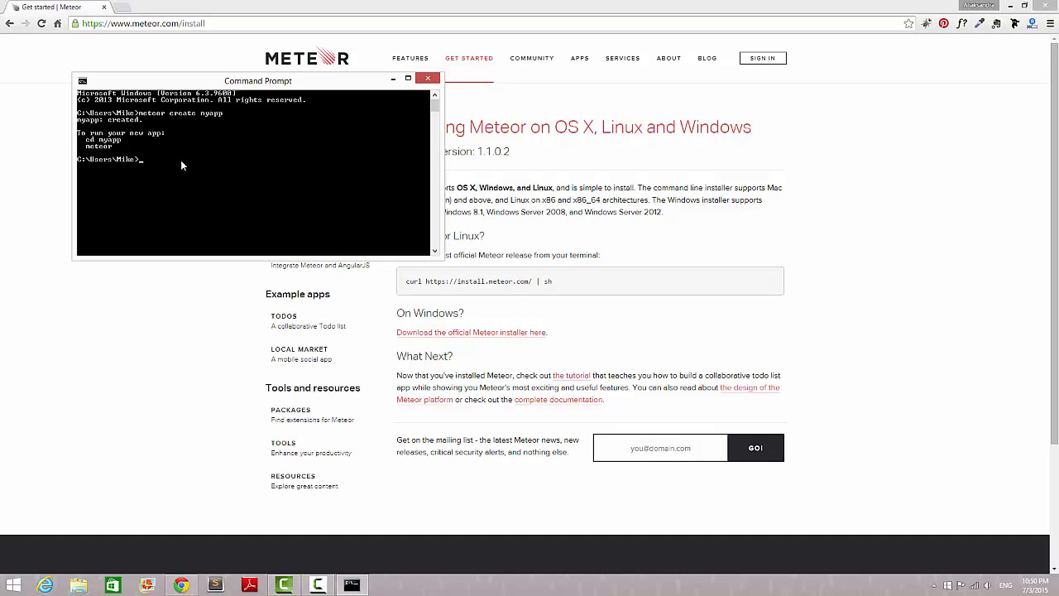
pyautogui.write('cd myapp')
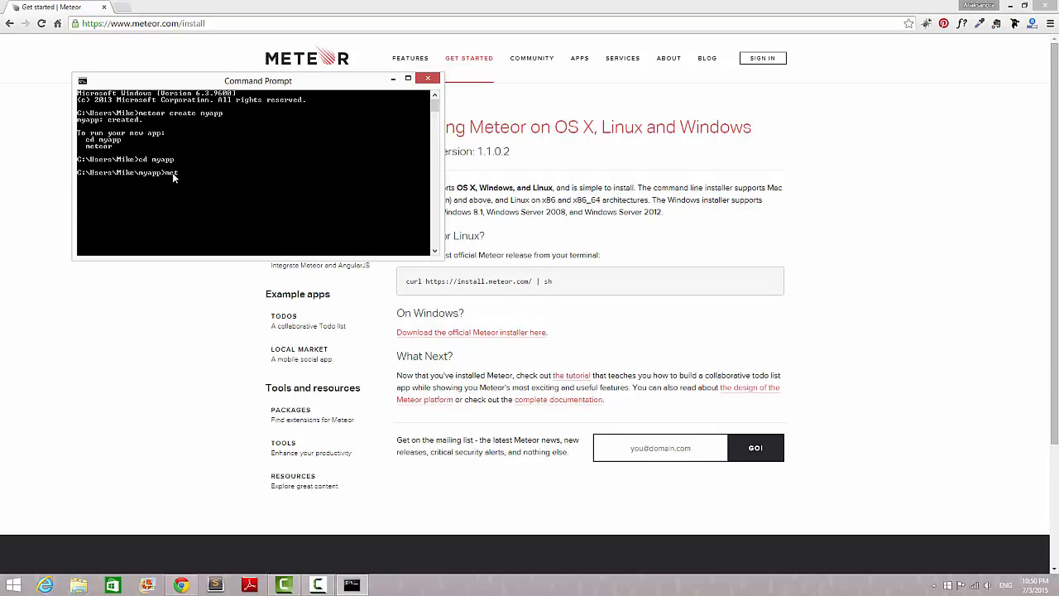
pyautogui.write('meteor')
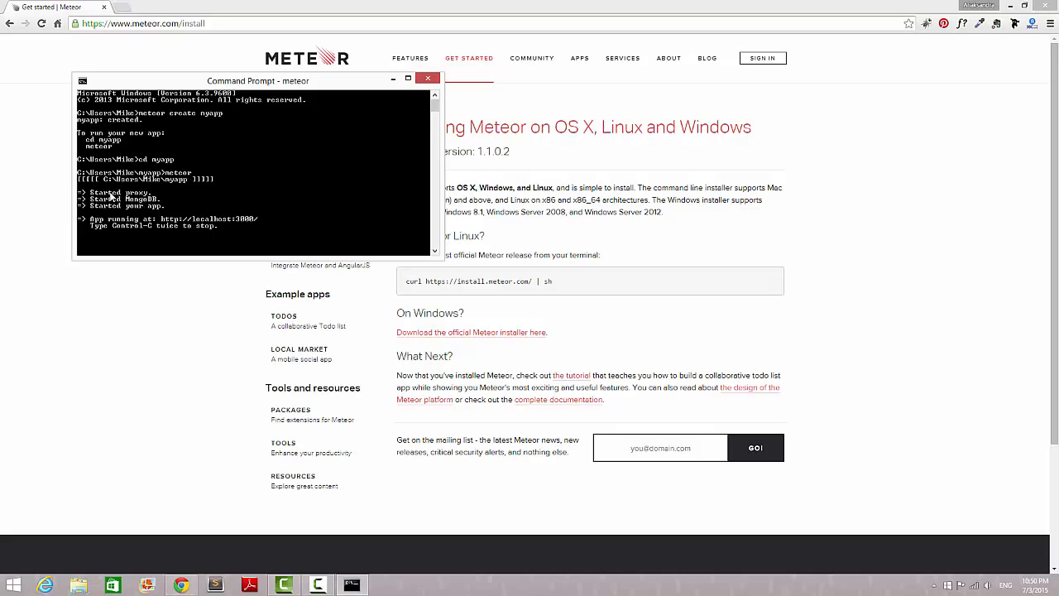
pyautogui.moveTo(152, 235)
pyautogui.write('localhost:3000')
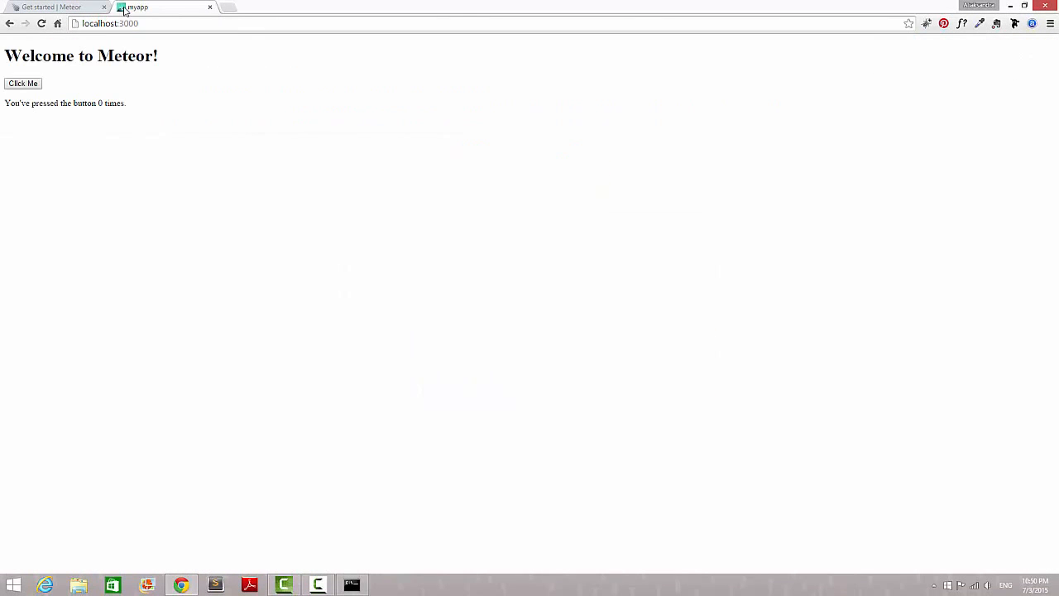
pyautogui.moveTo(136, 6)
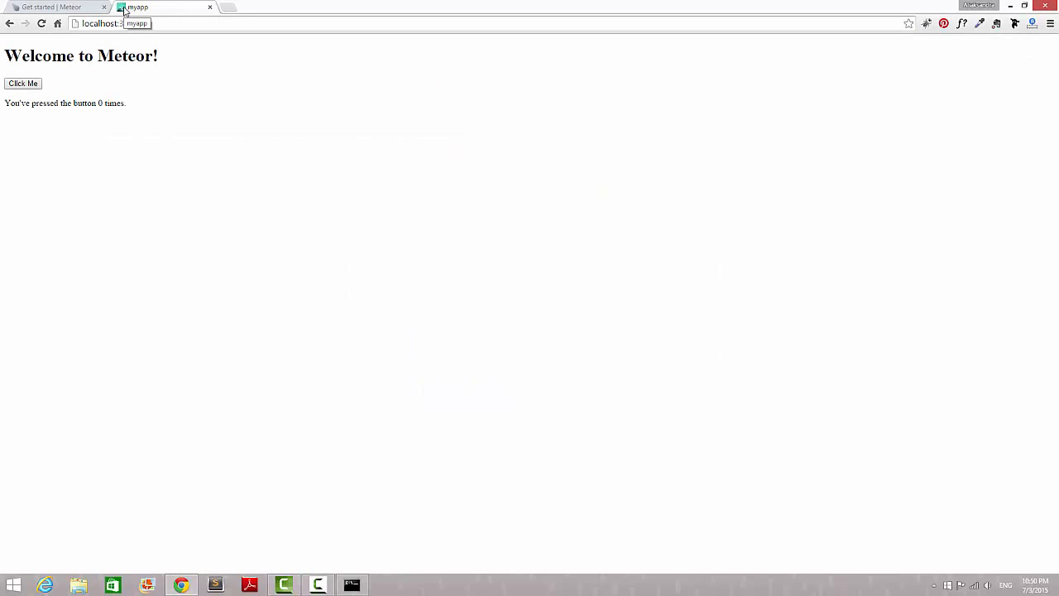